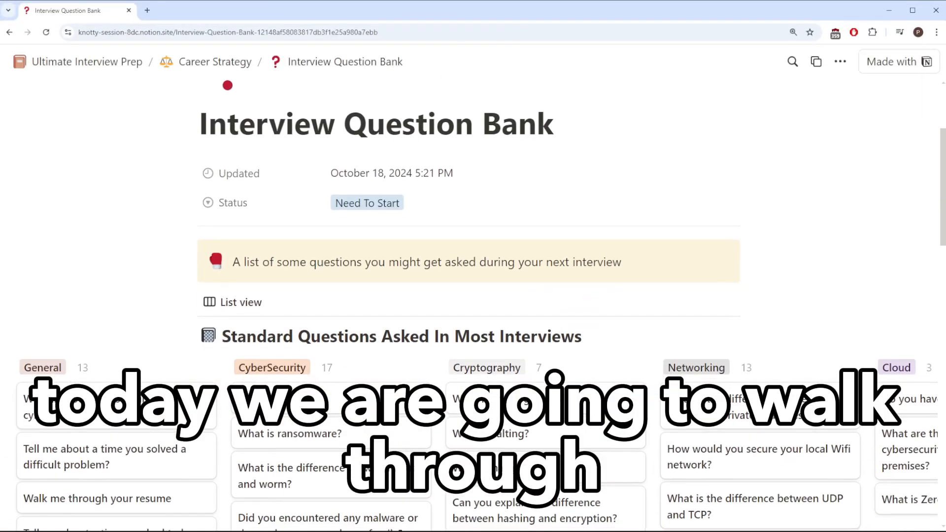
Scroll the board and open the 'What is the difference between virus and worm?' card
scroll("down", 3)
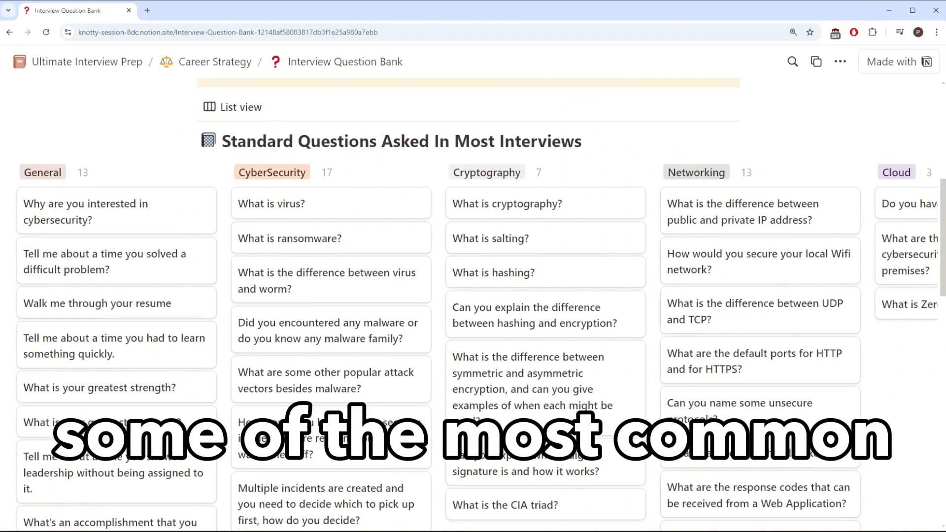
scroll("down", 3)
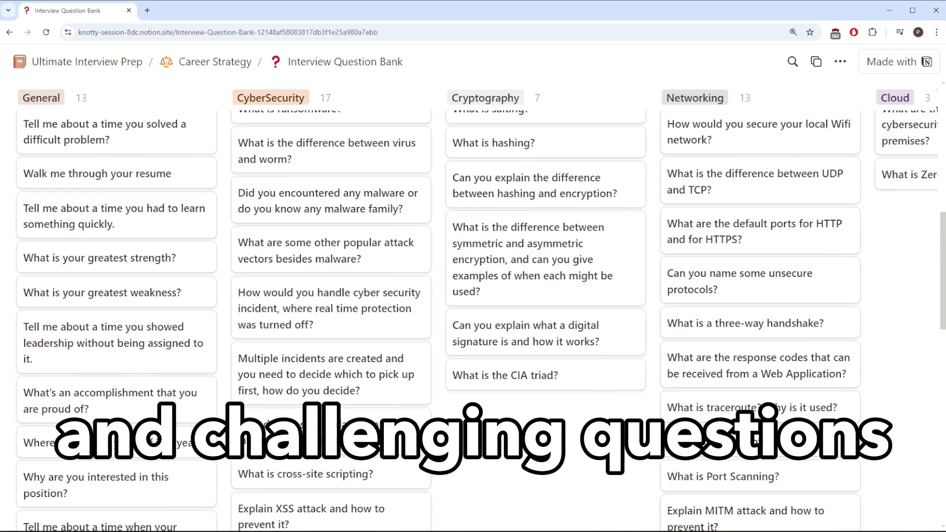
left_click(327, 151)
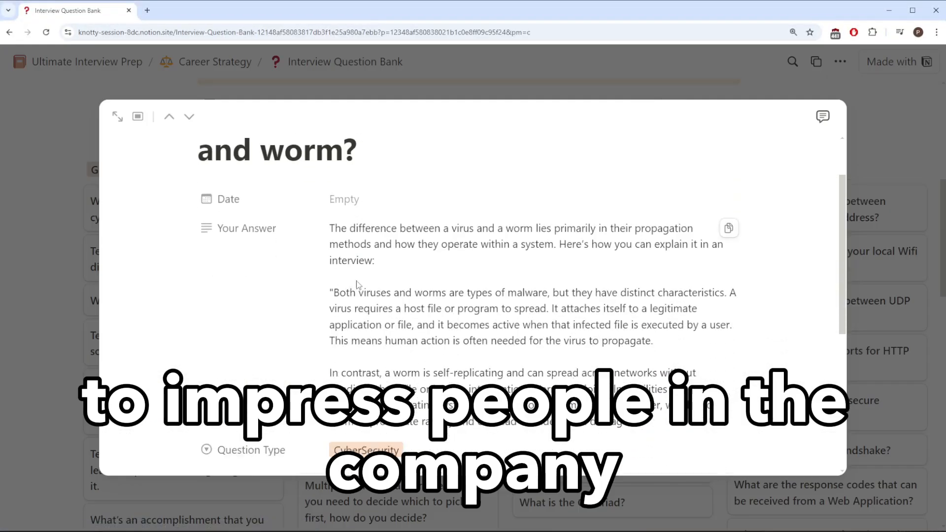
scroll("down", 3)
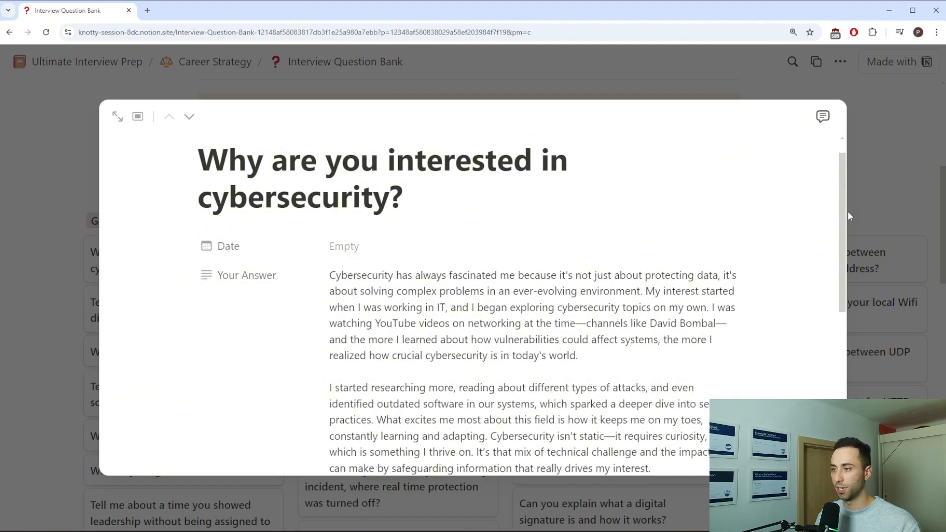
Scroll through the two-paragraph answer to 'Why are you interested in cybersecurity?'
scroll("down", 3)
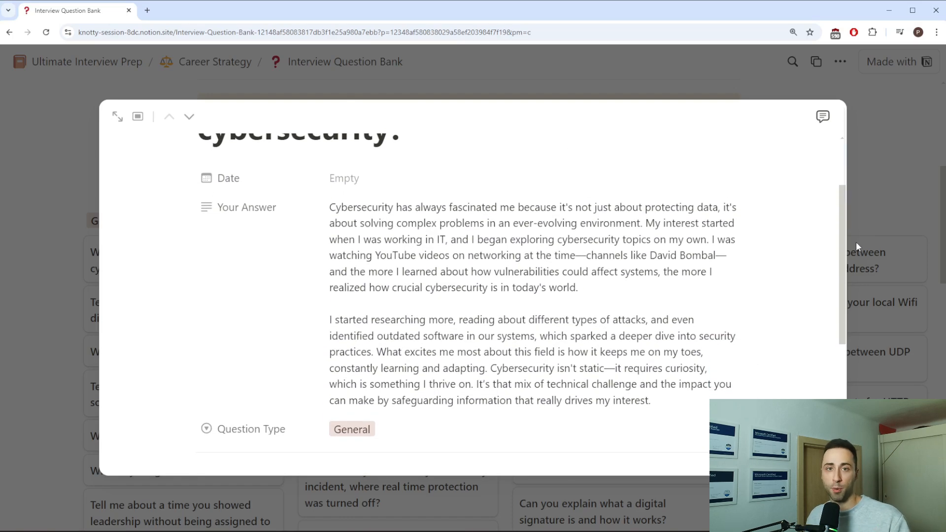
scroll("up", 3)
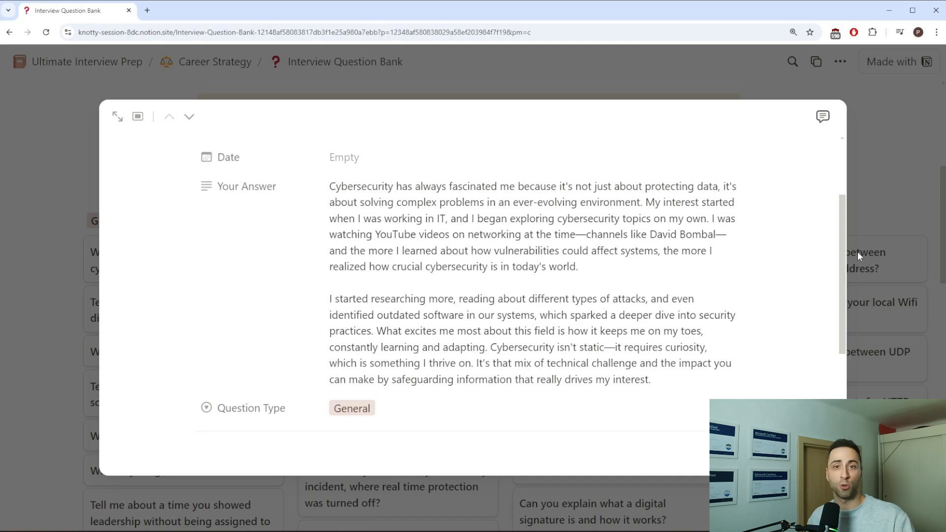
Advance to the next General question card, about replacing a remote site's router
left_click(189, 116)
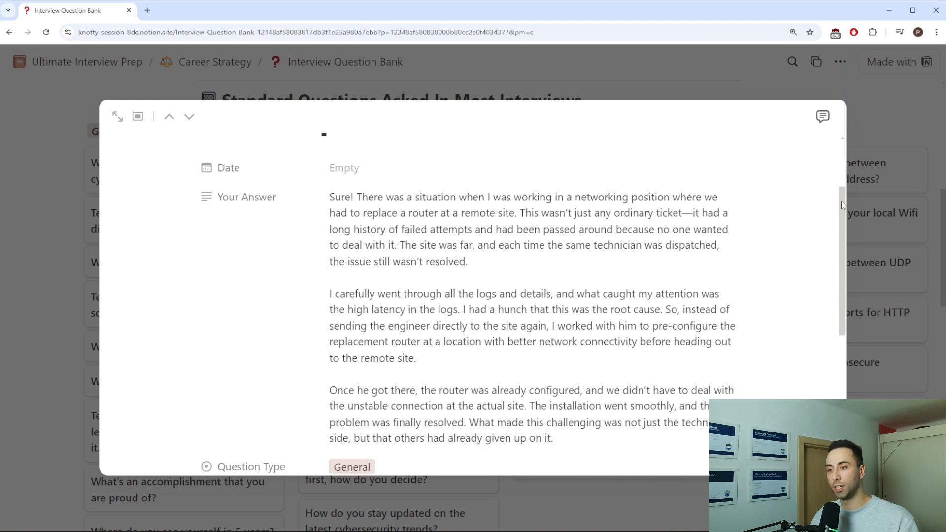
scroll("up", 3)
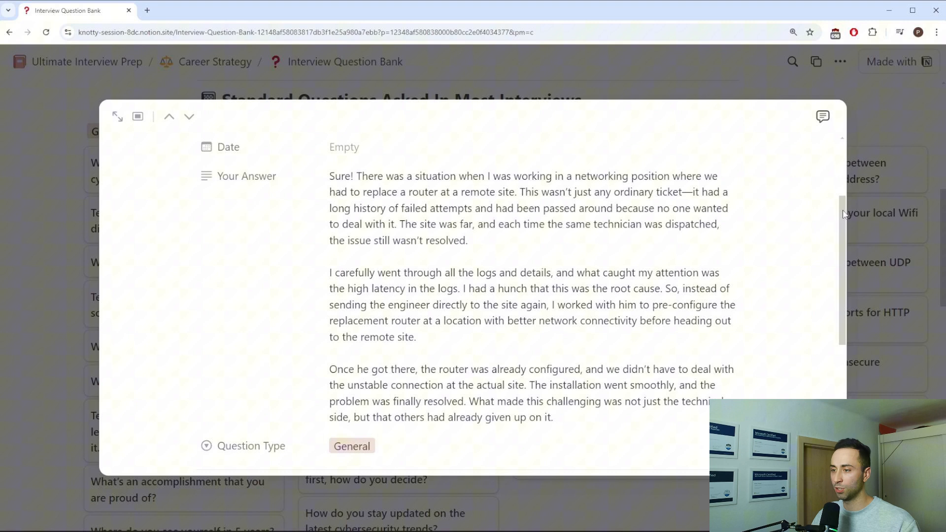